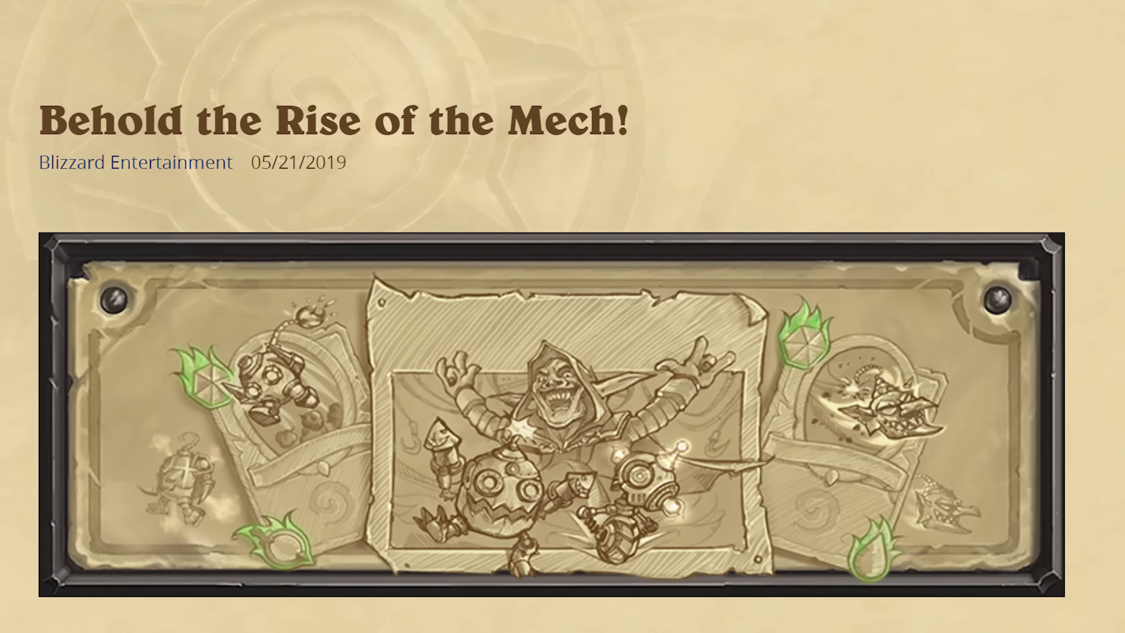
pyautogui.scroll(-3)
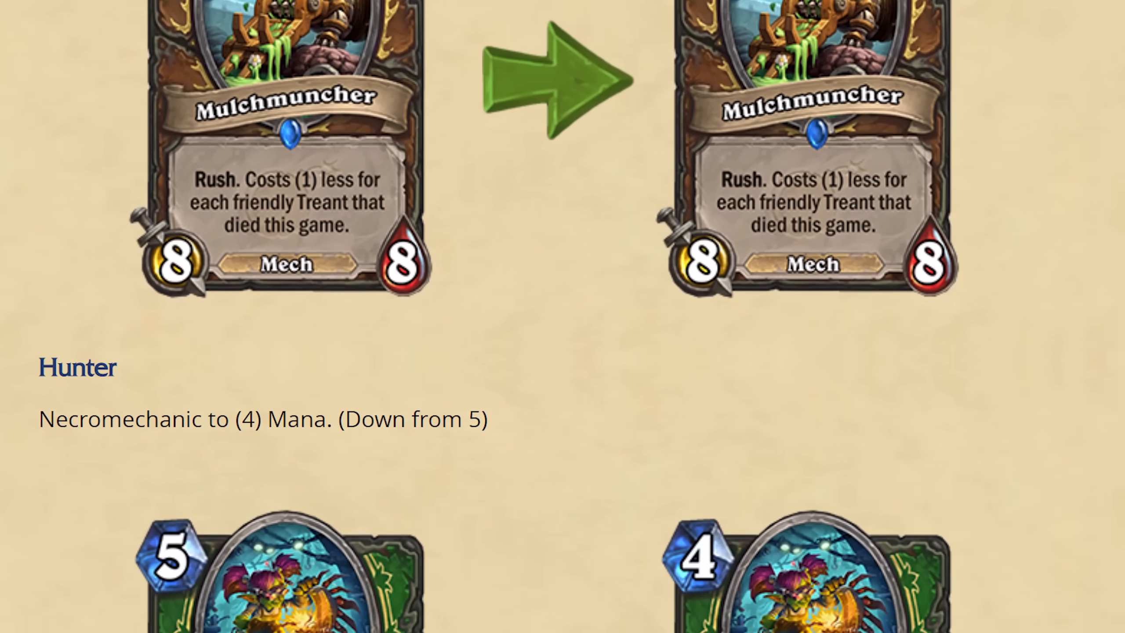
pyautogui.scroll(-3)
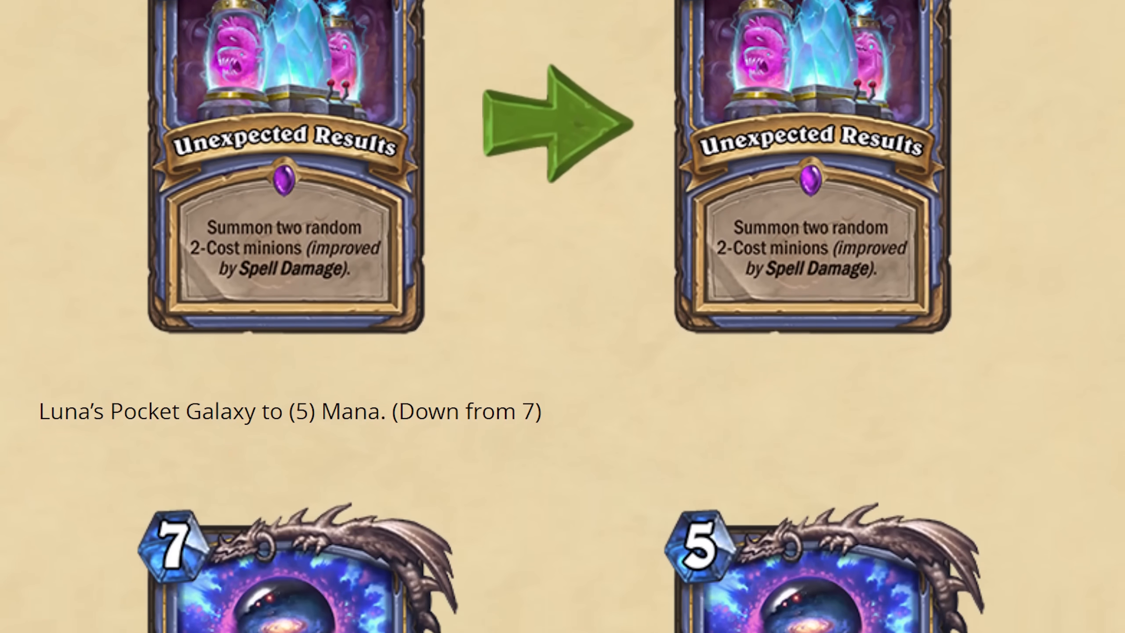
pyautogui.scroll(-3)
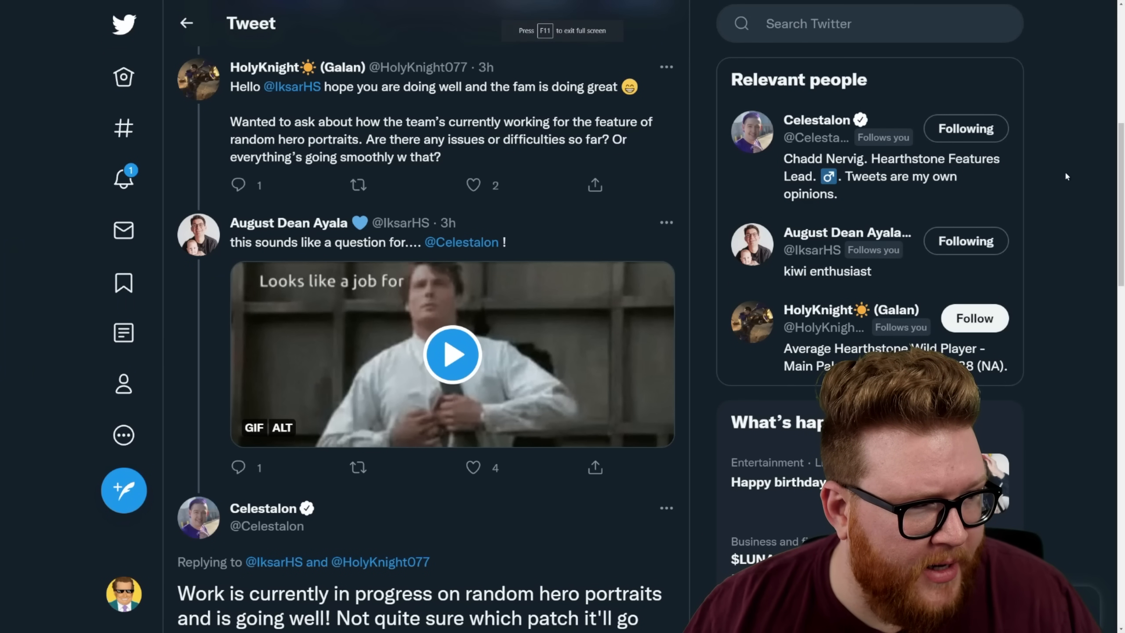
pyautogui.scroll(-3)
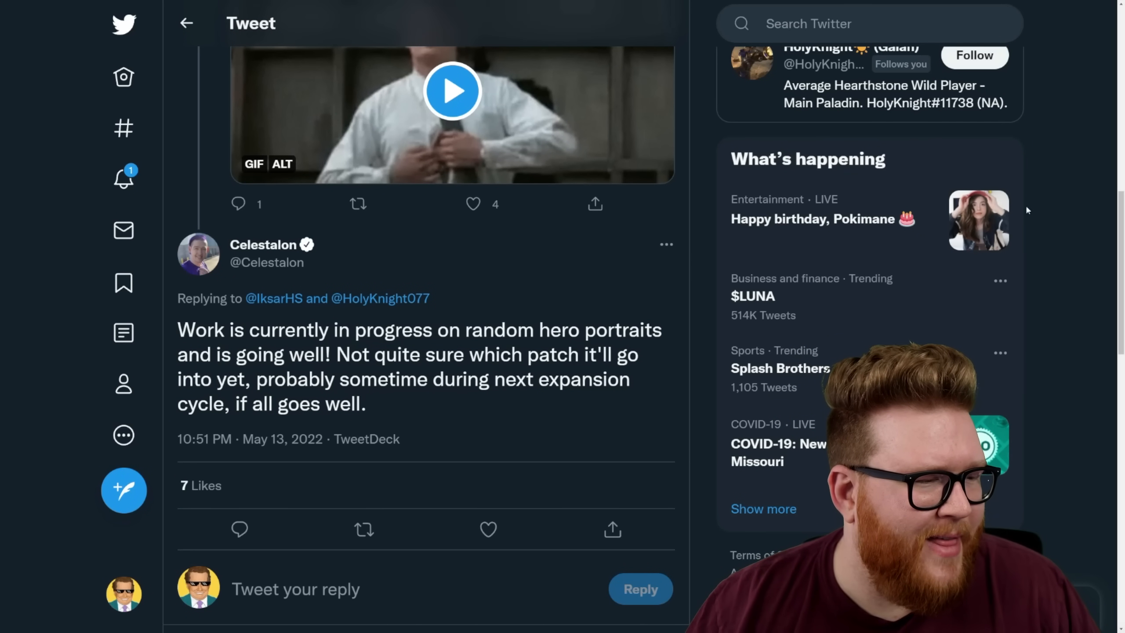
pyautogui.scroll(-3)
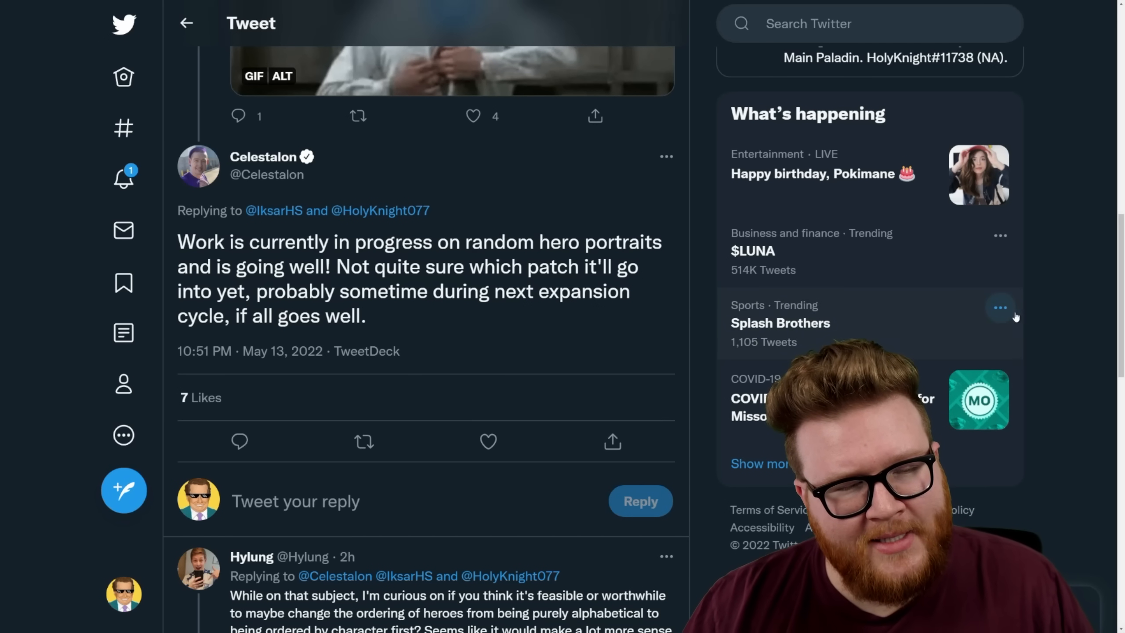
pyautogui.moveTo(1083, 318)
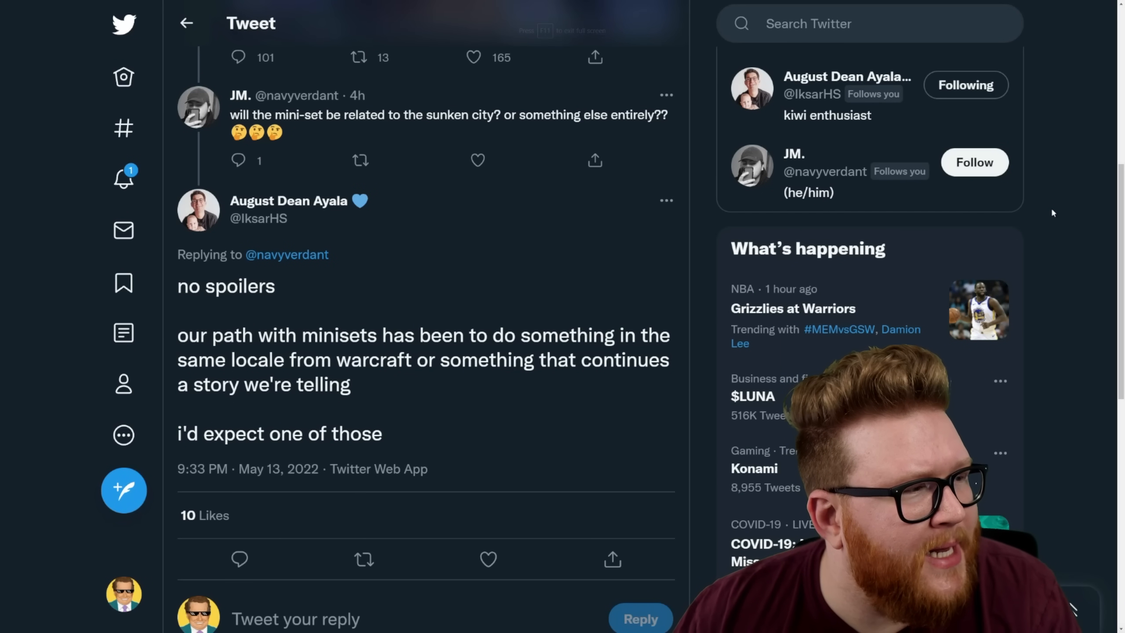
pyautogui.scroll(-3)
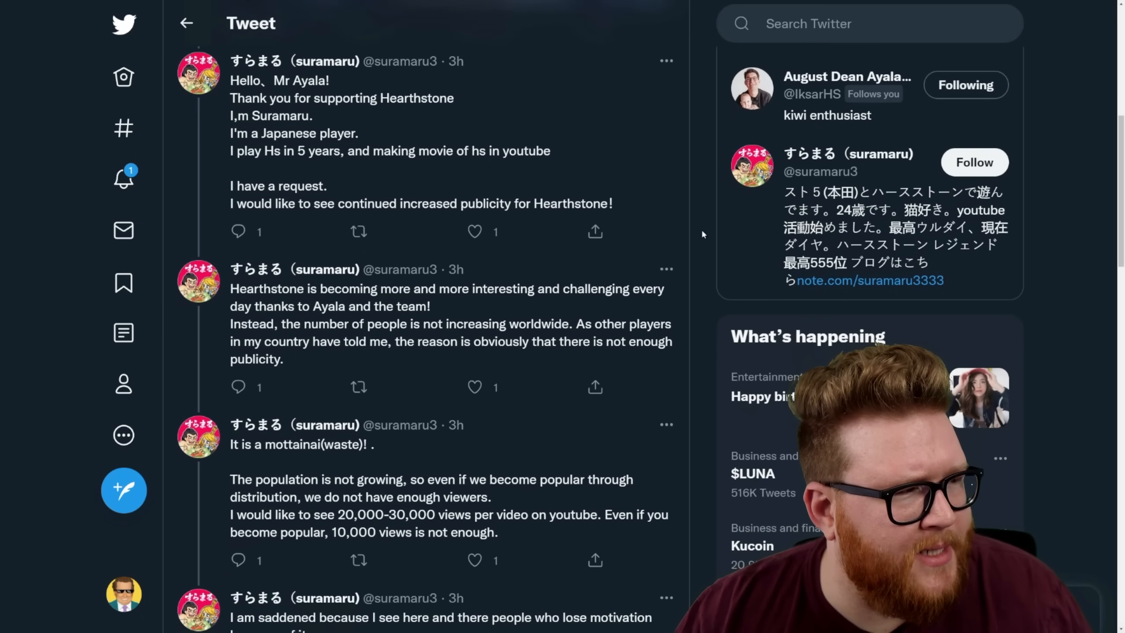
pyautogui.scroll(-3)
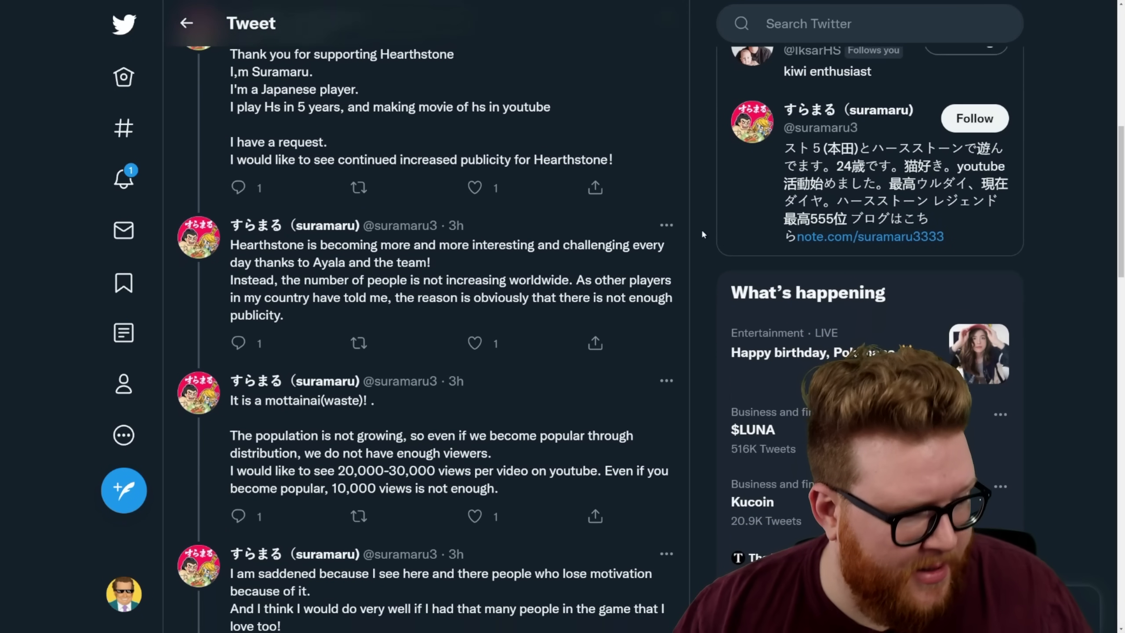
pyautogui.scroll(-3)
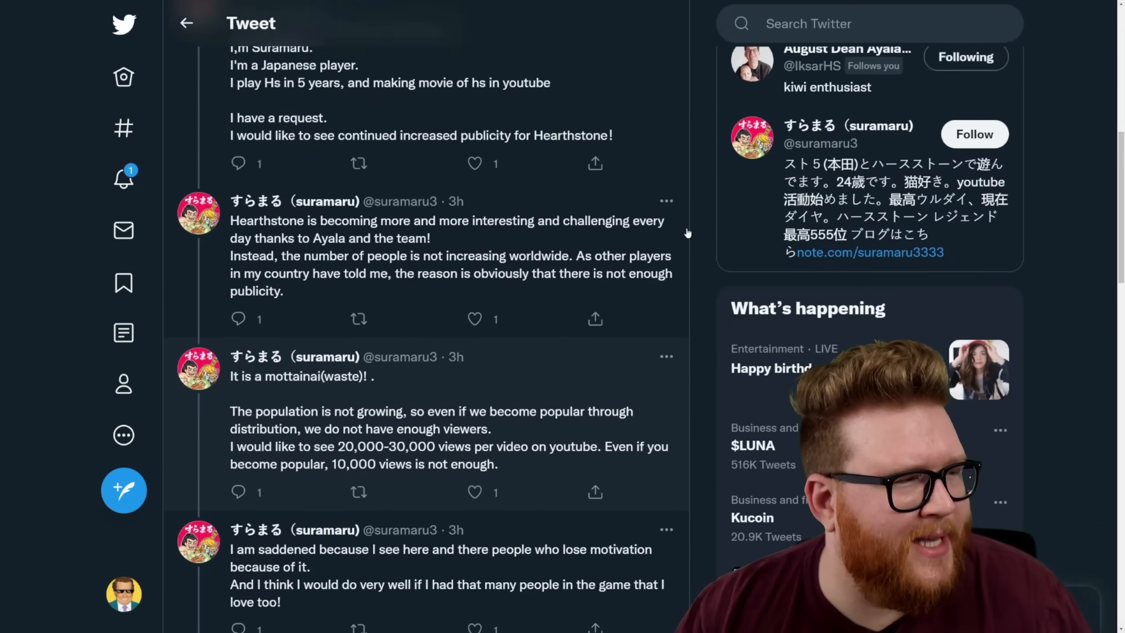
pyautogui.scroll(3)
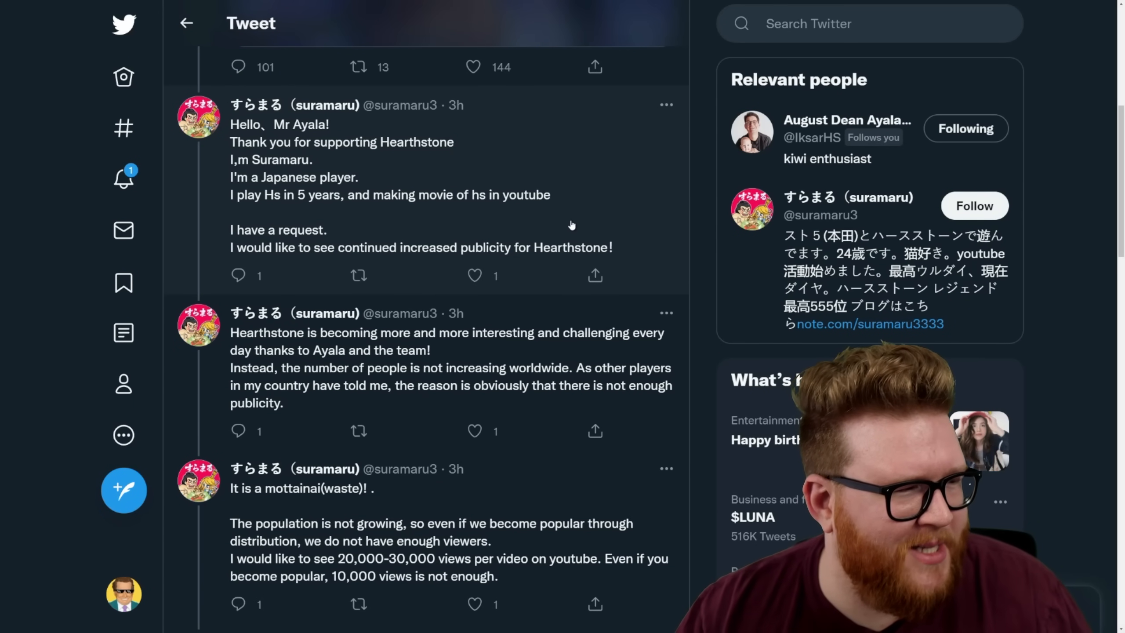
pyautogui.scroll(-3)
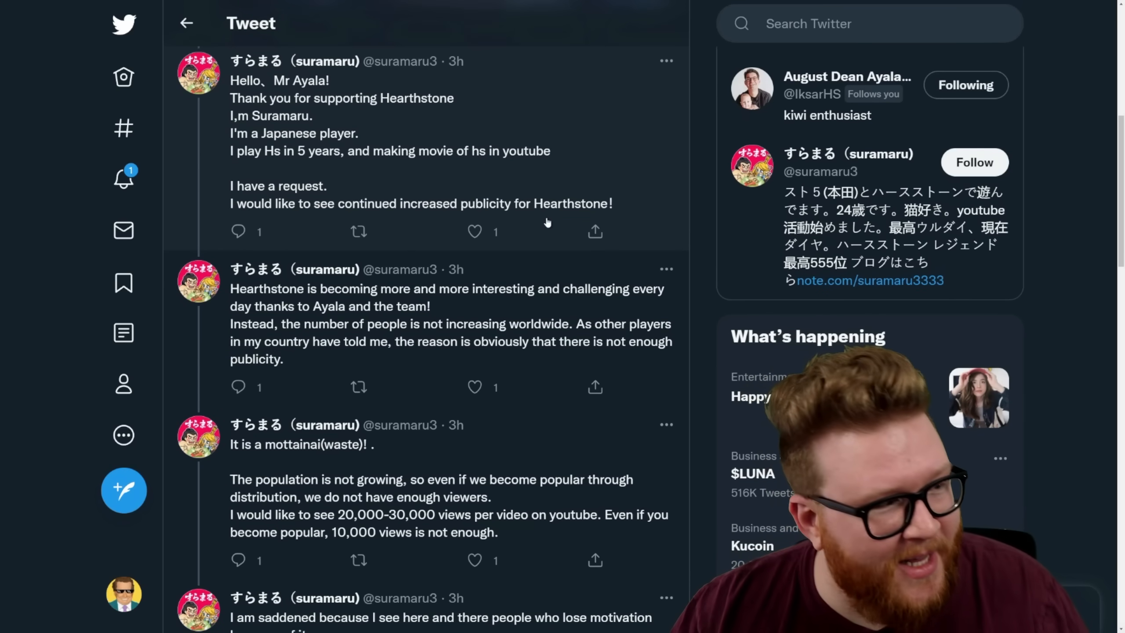
pyautogui.scroll(-3)
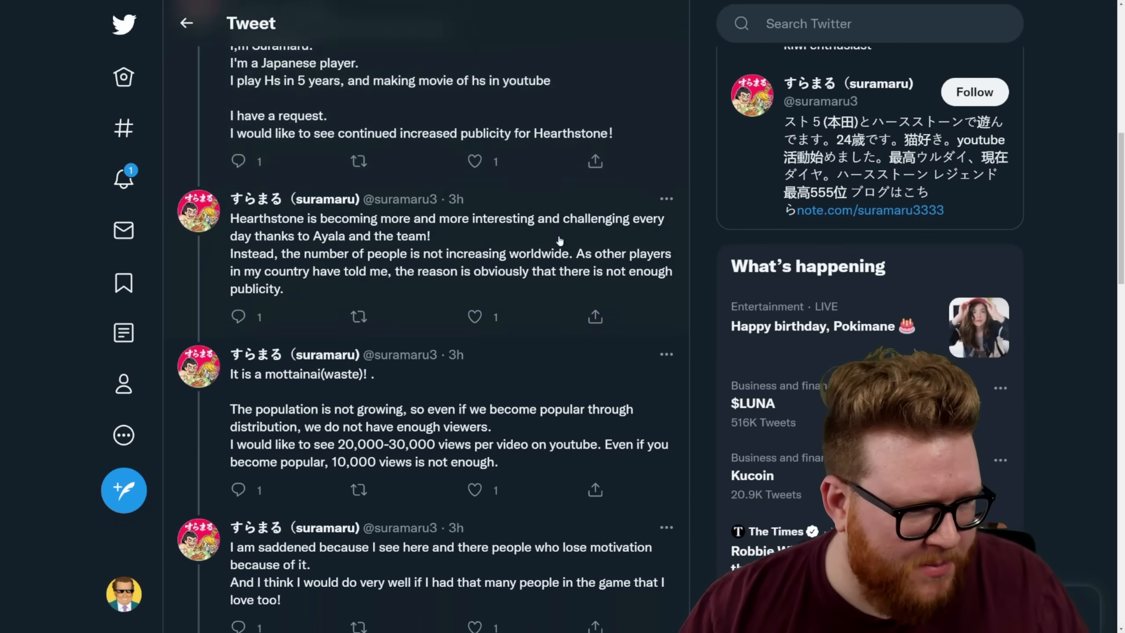
pyautogui.scroll(-3)
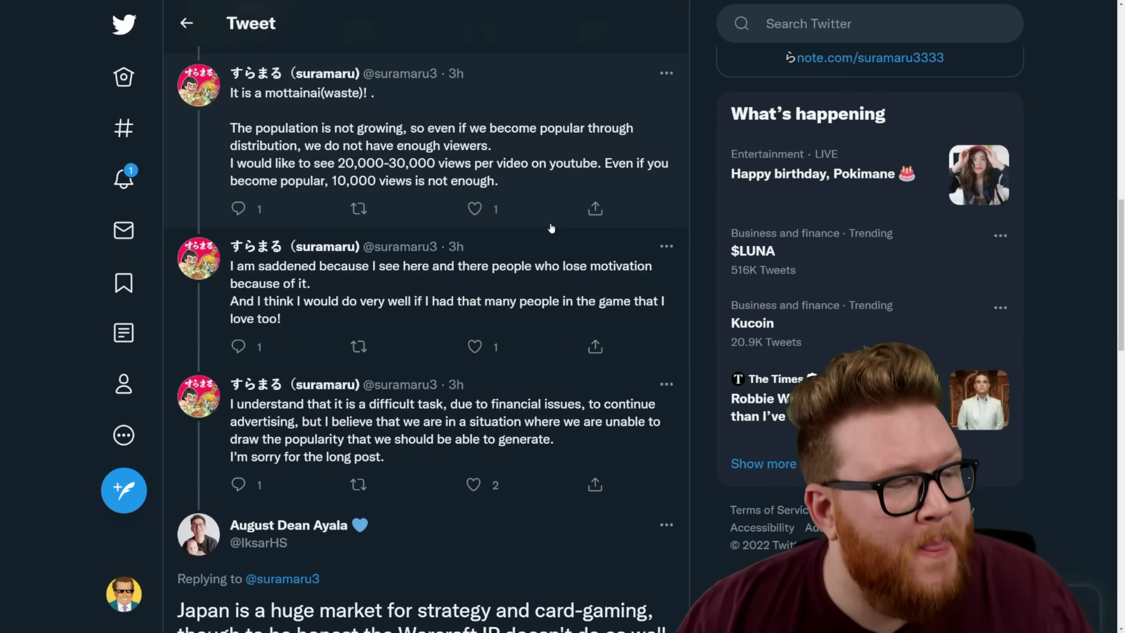
pyautogui.scroll(-3)
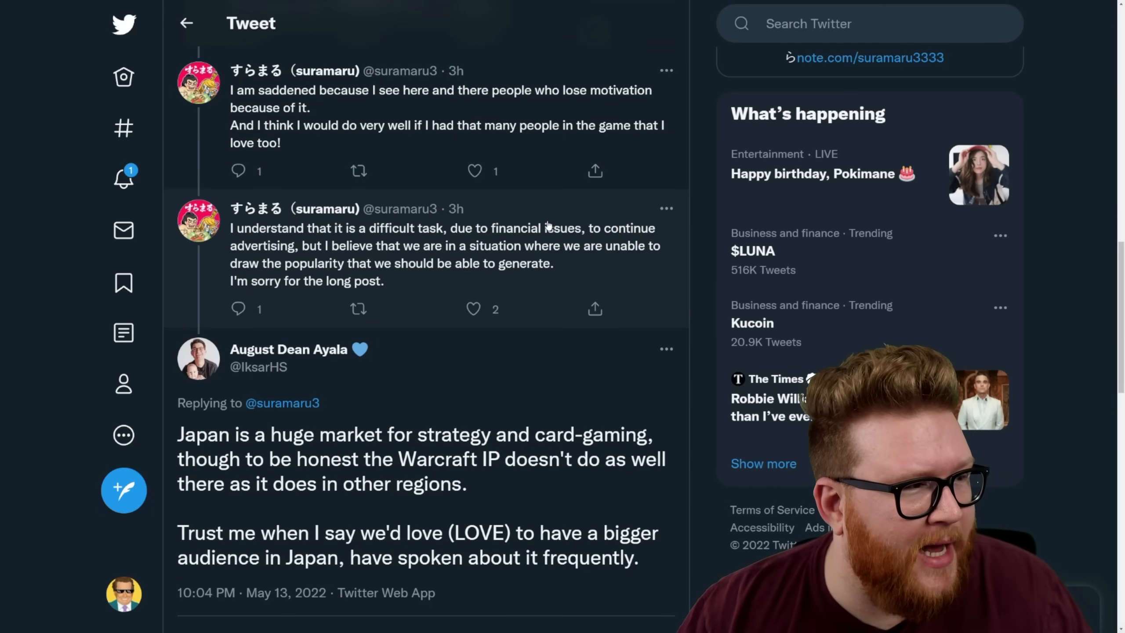
pyautogui.scroll(-3)
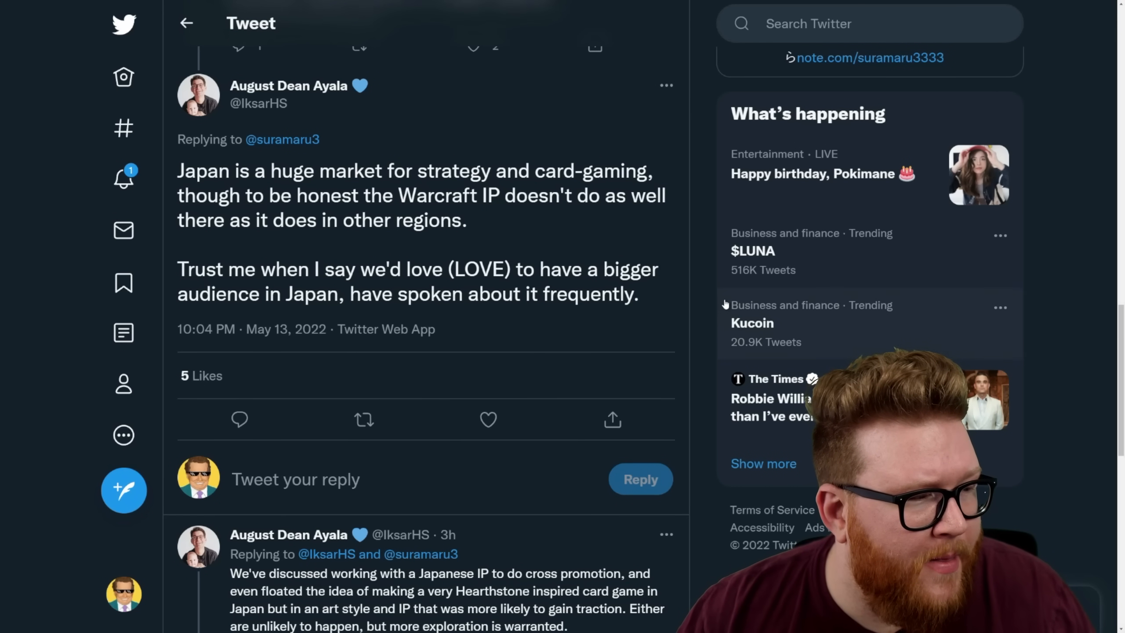
pyautogui.scroll(-3)
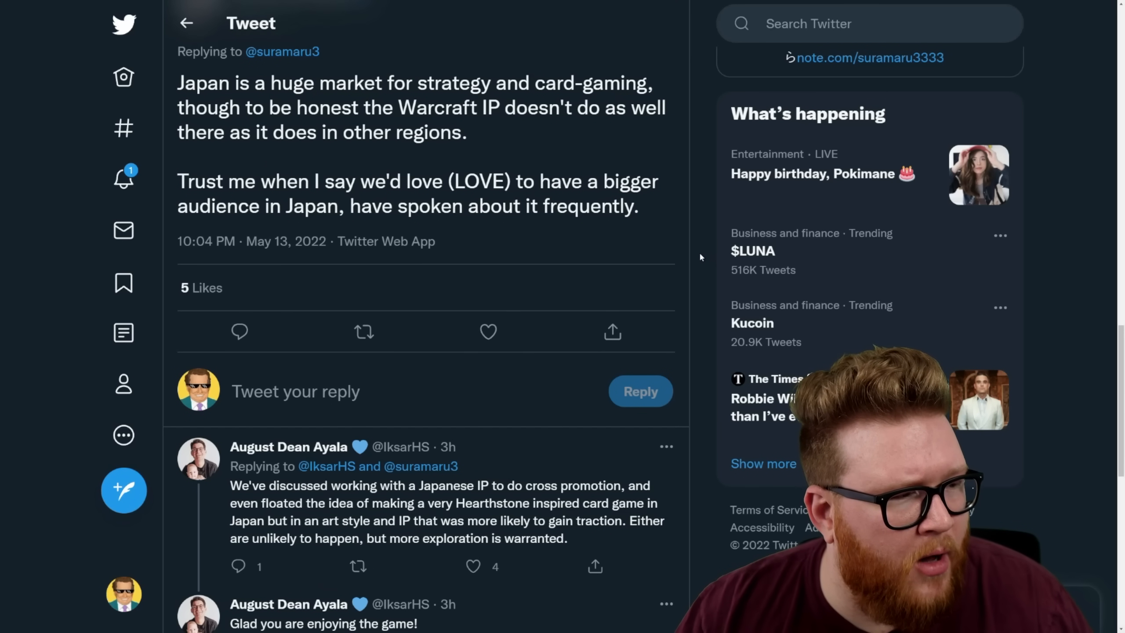
pyautogui.moveTo(707, 257)
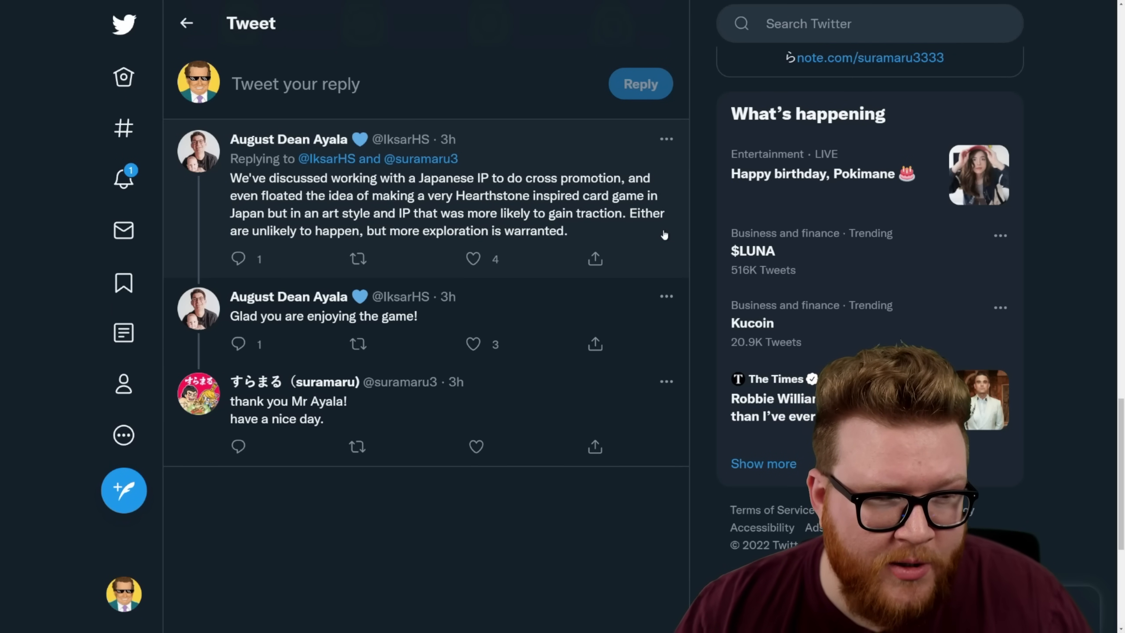
pyautogui.moveTo(693, 255)
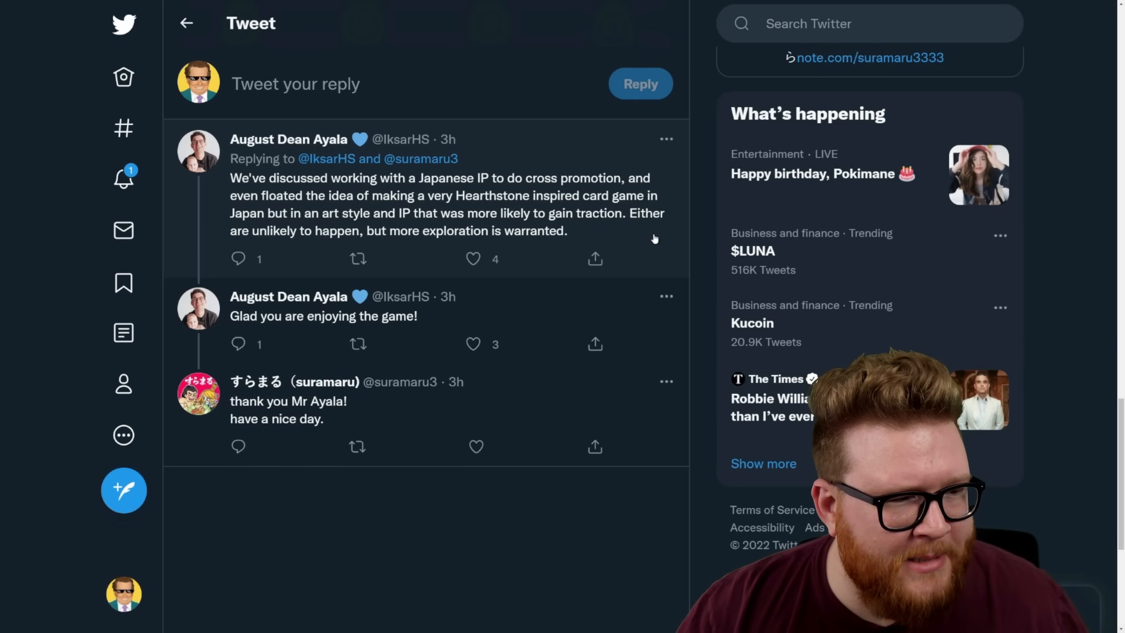
pyautogui.moveTo(587, 237)
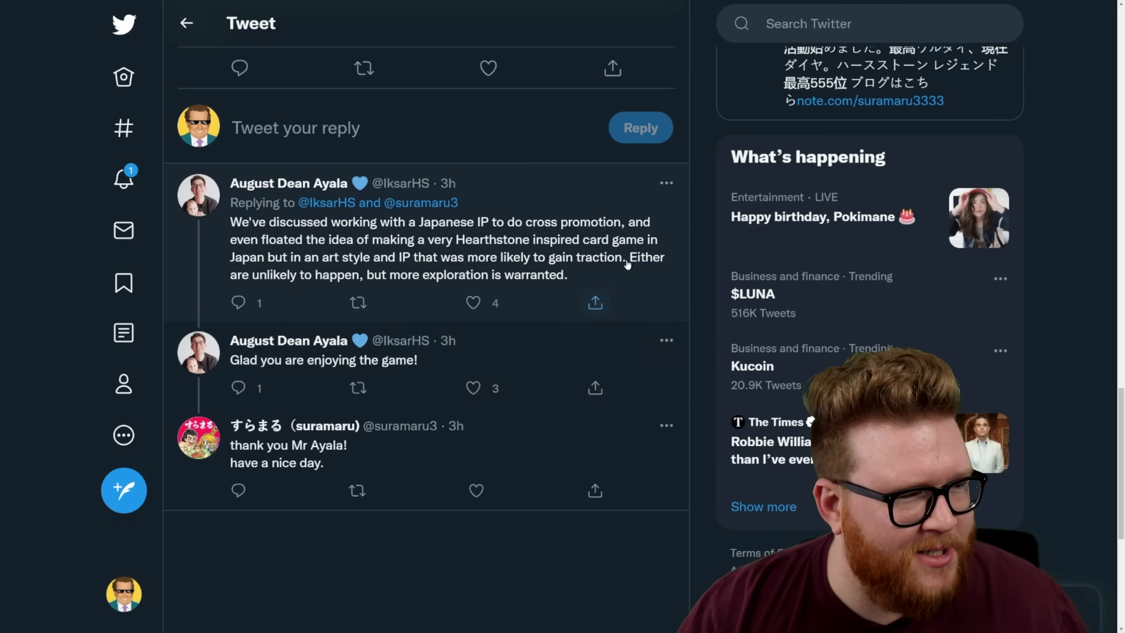
pyautogui.moveTo(335, 283)
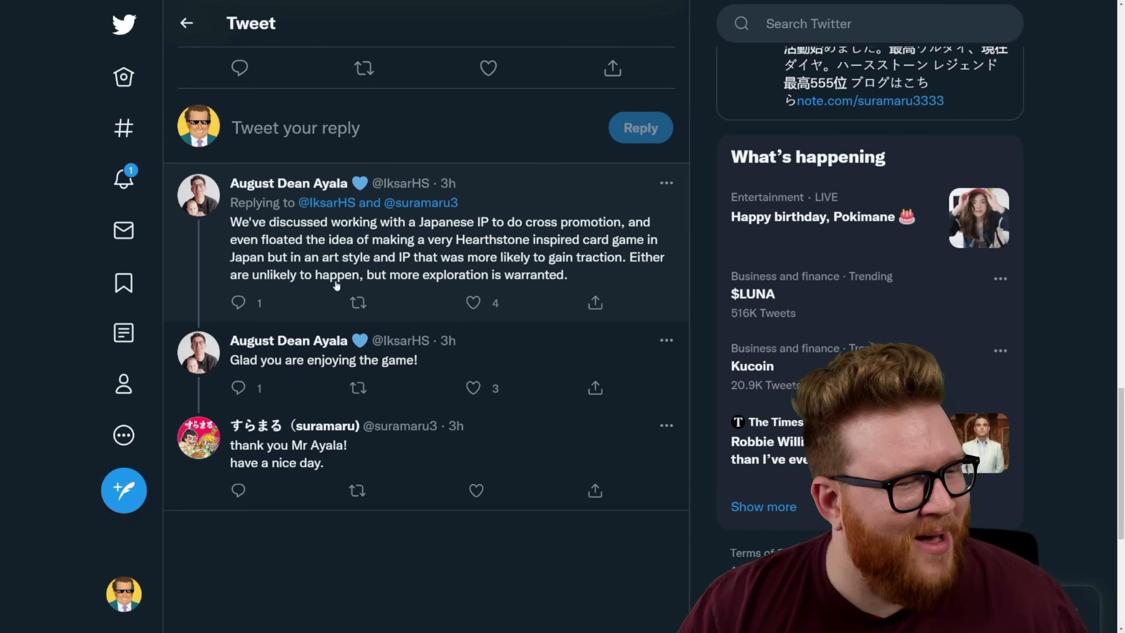